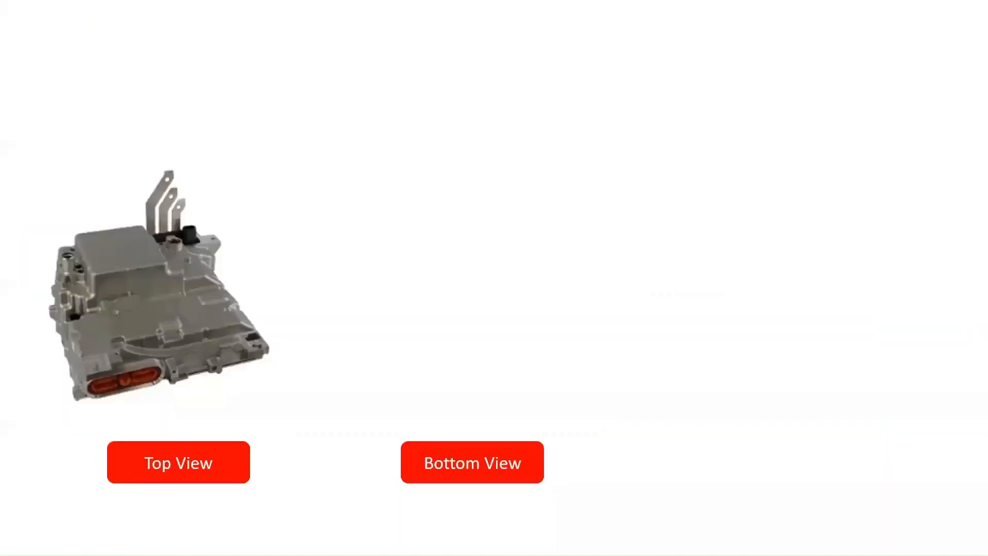
Step: Advance the slideshow to show the inverter bottom view with Infineon IGBT module and driver callouts
click(472, 463)
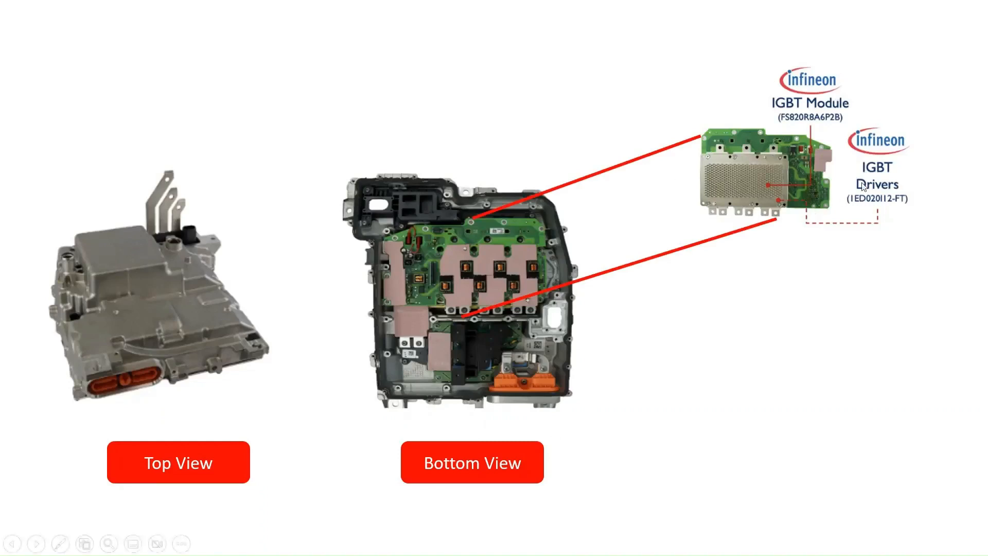
mouse_move(742, 61)
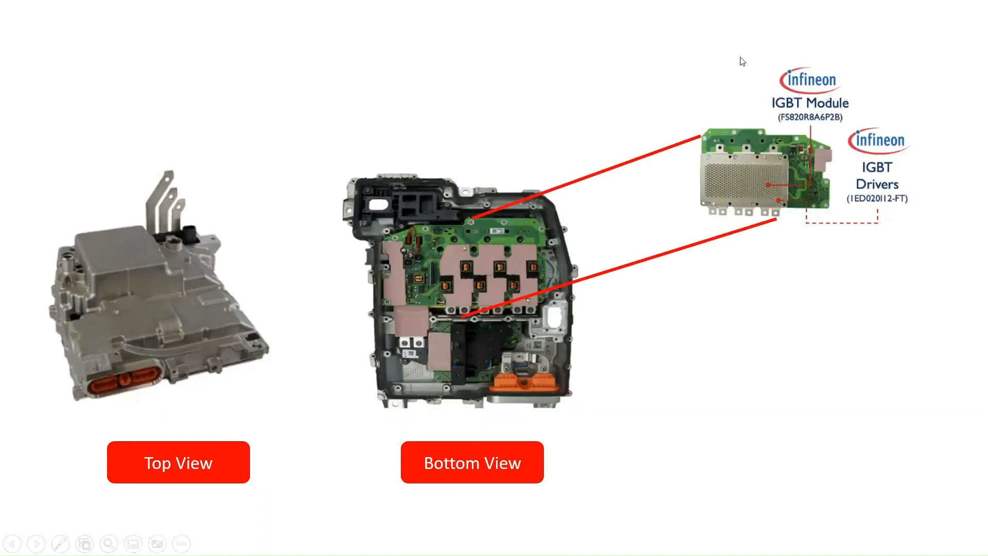